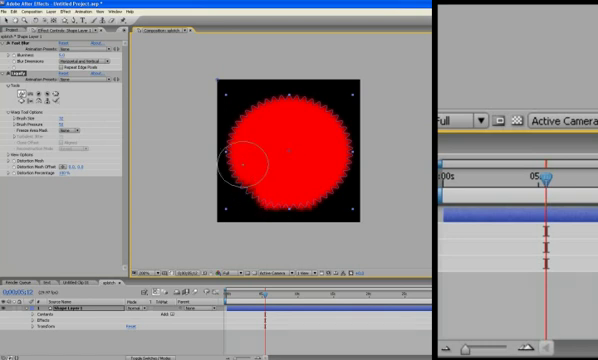
Step: Push and roughen the red blob's outline into an irregular splotch shape
{"action": "left_click_drag", "start_coordinate": [244, 164], "coordinate": [286, 148]}
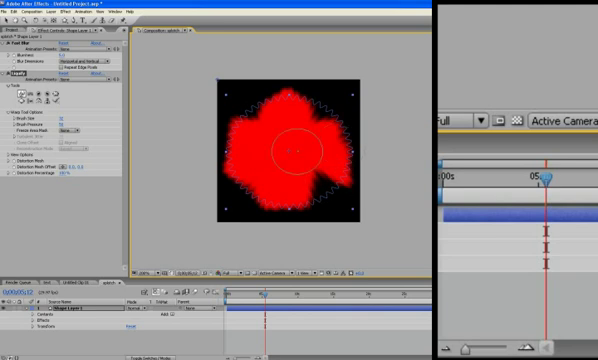
{"action": "left_click_drag", "start_coordinate": [290, 144], "coordinate": [280, 204]}
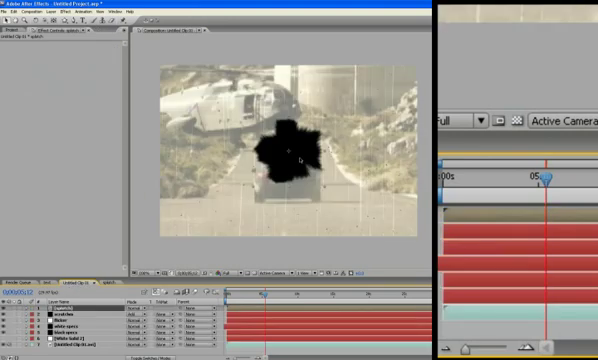
{"action": "mouse_move", "coordinate": [292, 160]}
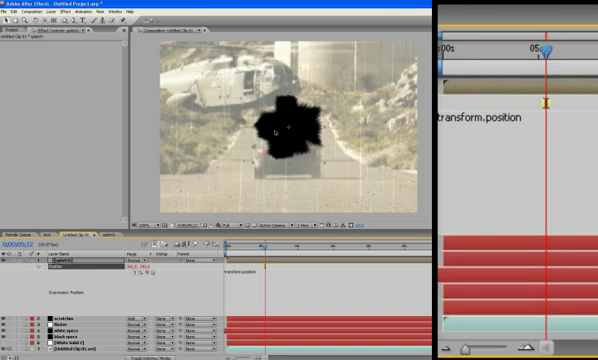
{"action": "mouse_move", "coordinate": [276, 132]}
{"action": "type", "text": "x ="}
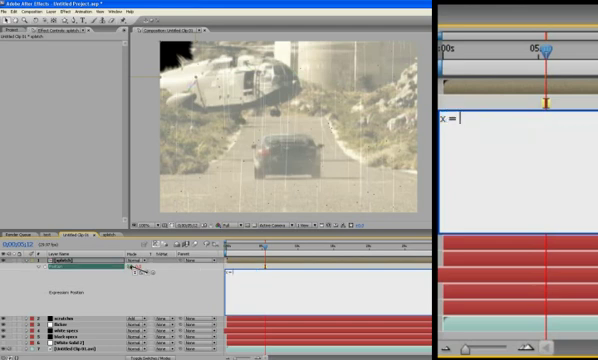
Step: Write x and y as transform.position[0] and transform.position[1], each plus a random offset
{"action": "type", "text": "transform.position[0]"}
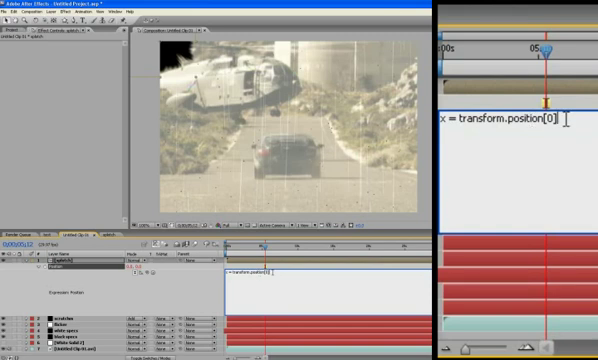
{"action": "type", "text": "+ random(0, 750);"}
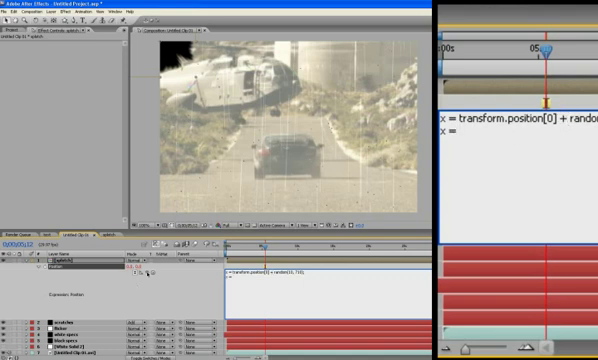
{"action": "type", "text": "transform.position[1]"}
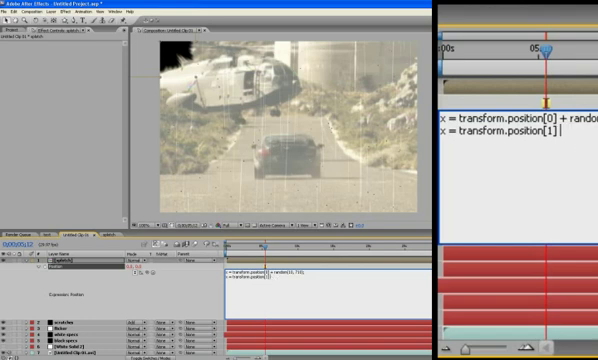
{"action": "type", "text": "+ random(0, 490);"}
{"action": "type", "text": "["}
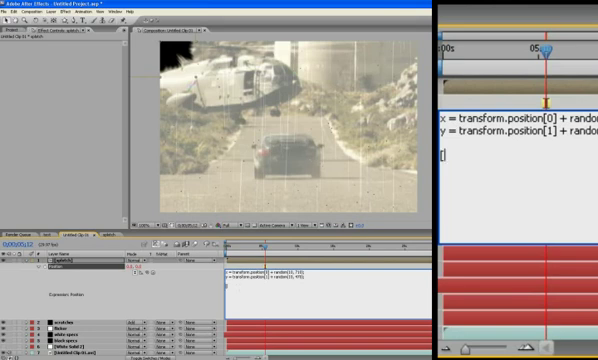
Step: Return [x, y]; from the expression and scrub the timeline to preview the splotch jittering
{"action": "type", "text": "x,"}
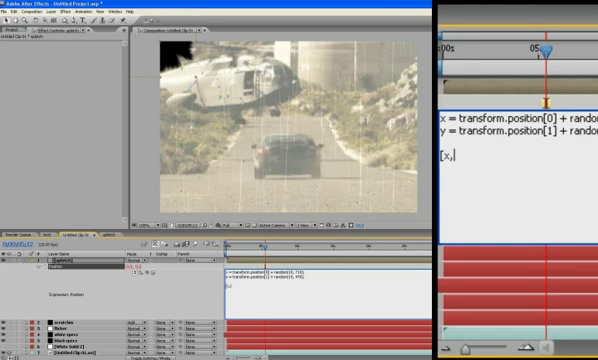
{"action": "type", "text": "y"}
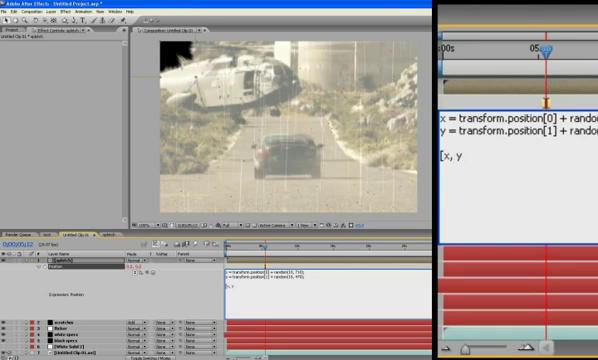
{"action": "type", "text": ";"}
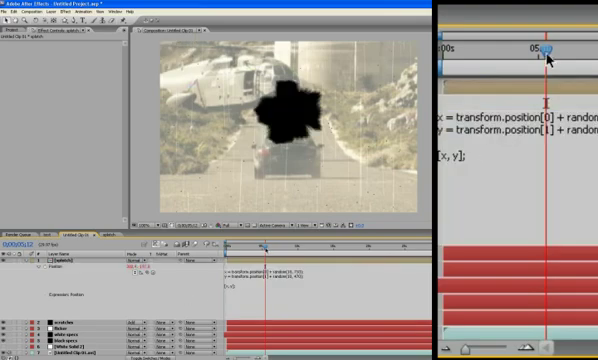
{"action": "left_click_drag", "start_coordinate": [548, 50], "coordinate": [556, 50]}
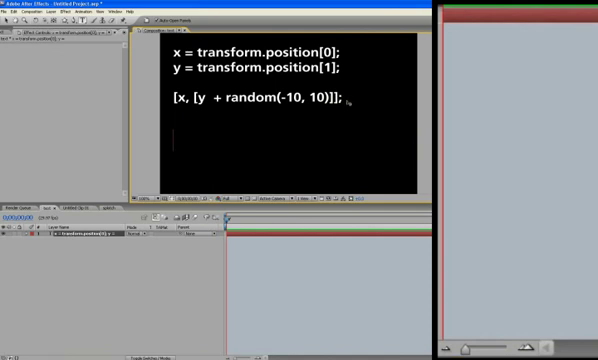
Step: Add the line value = random(0, 50); beneath the existing expressions on the text card
{"action": "type", "text": "value = random(0, 50);"}
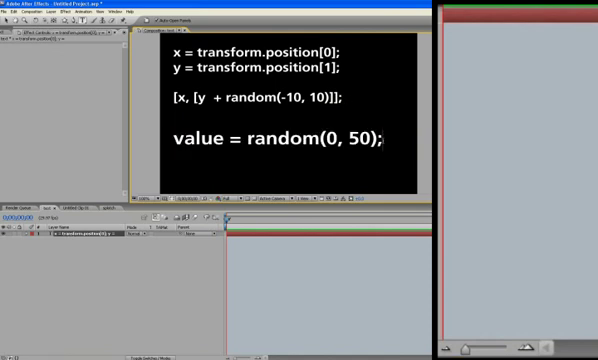